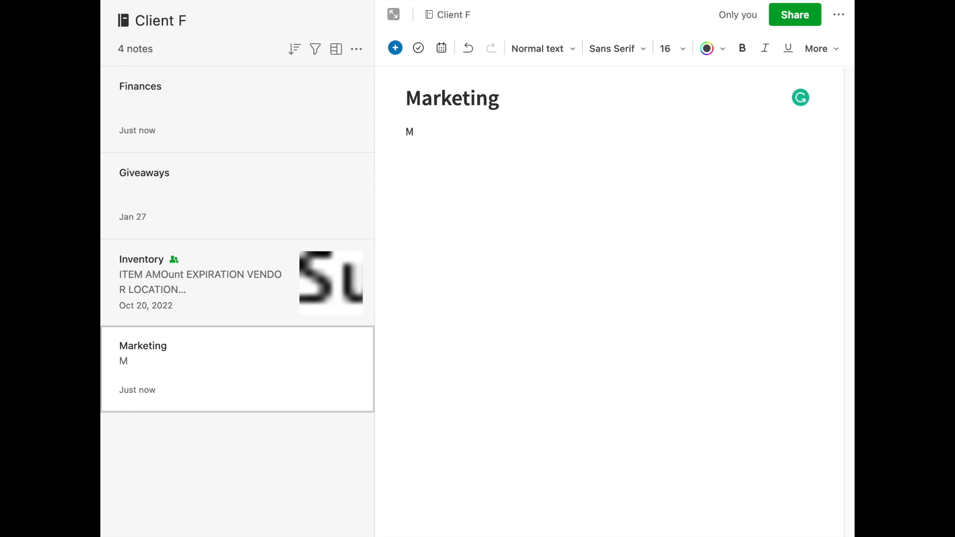
pyautogui.moveTo(342, 187)
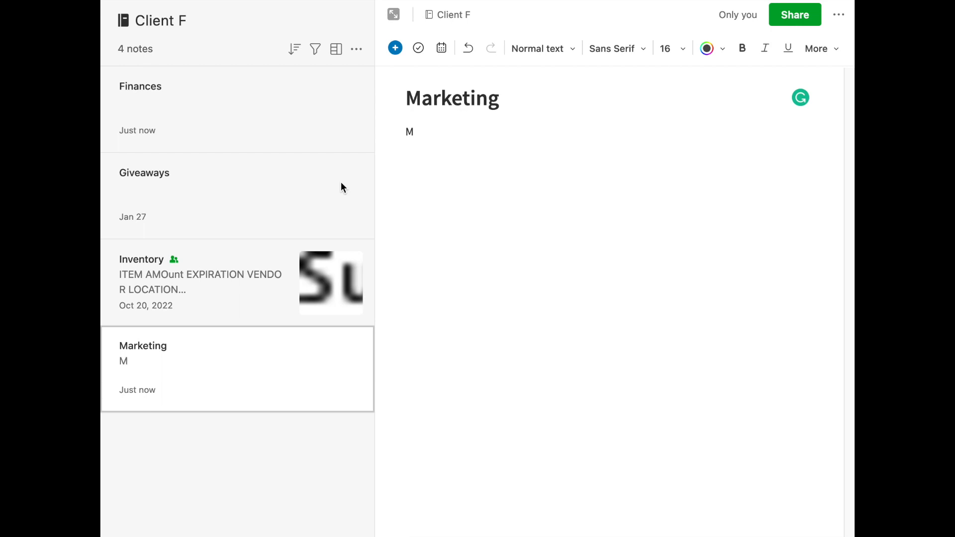
pyautogui.moveTo(254, 76)
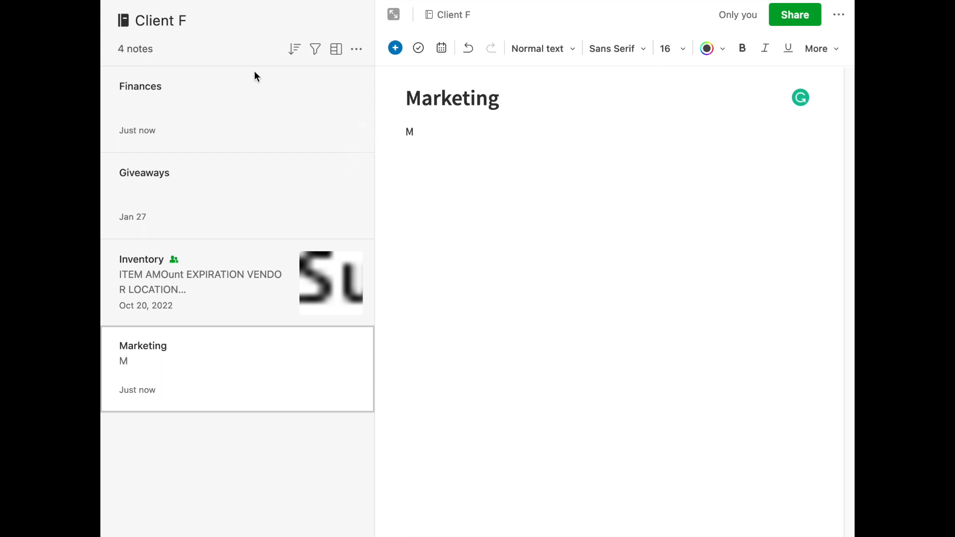
pyautogui.moveTo(235, 260)
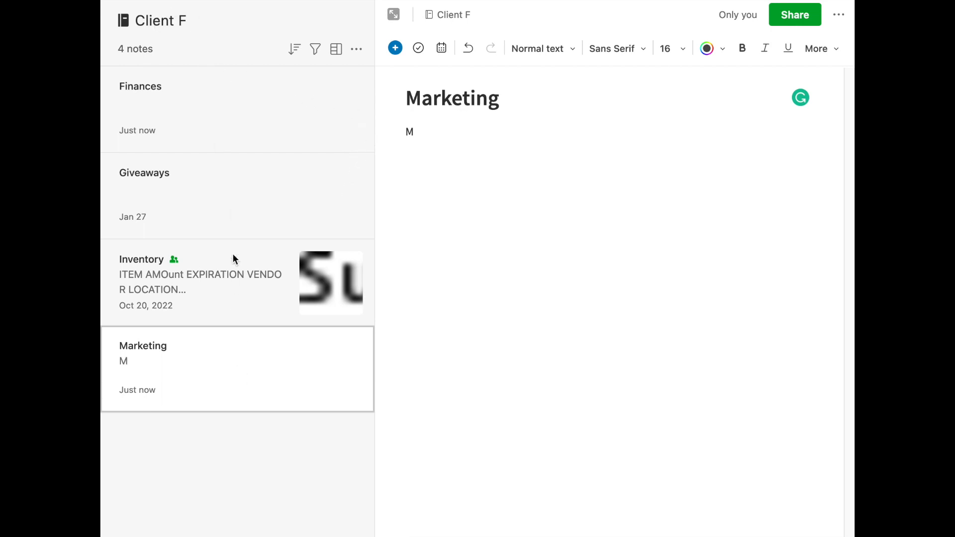
pyautogui.moveTo(158, 67)
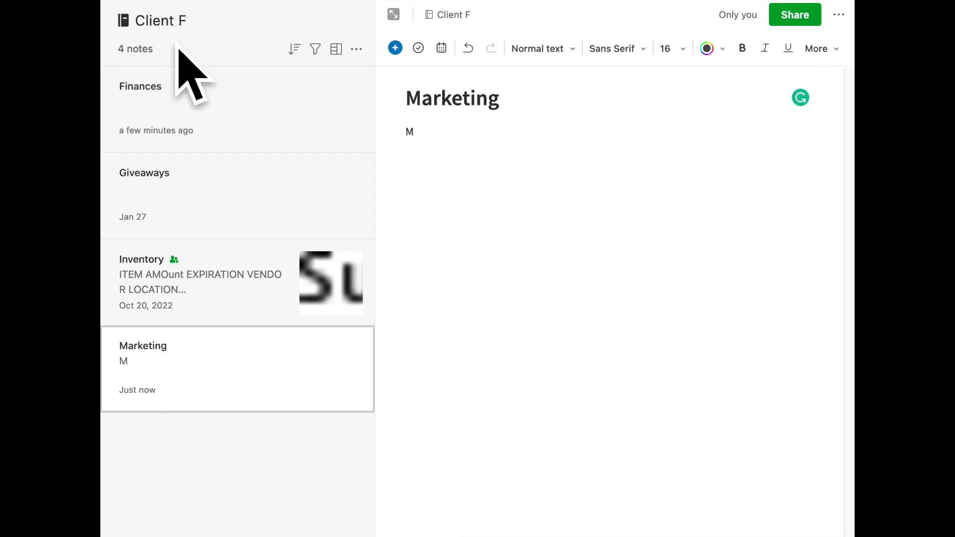
pyautogui.moveTo(294, 53)
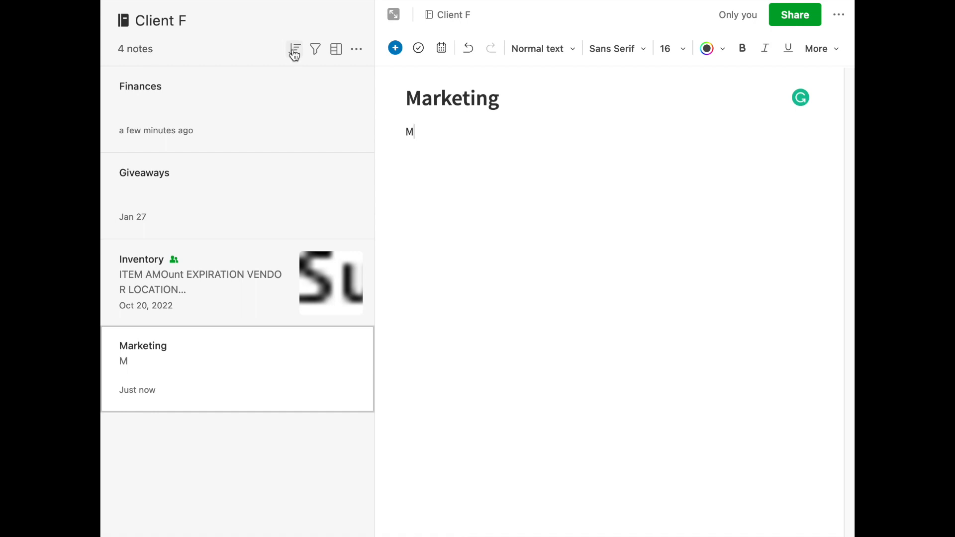
pyautogui.moveTo(294, 48)
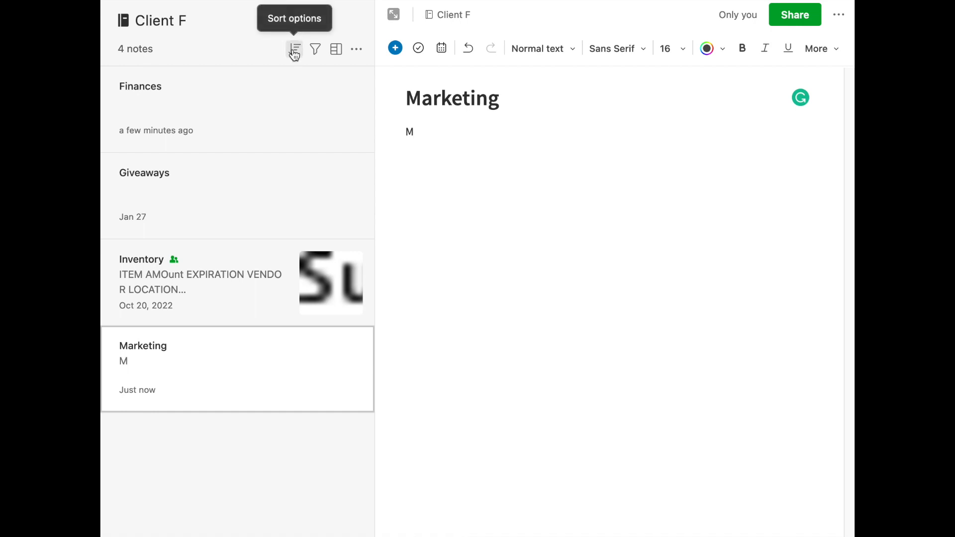
pyautogui.moveTo(288, 32)
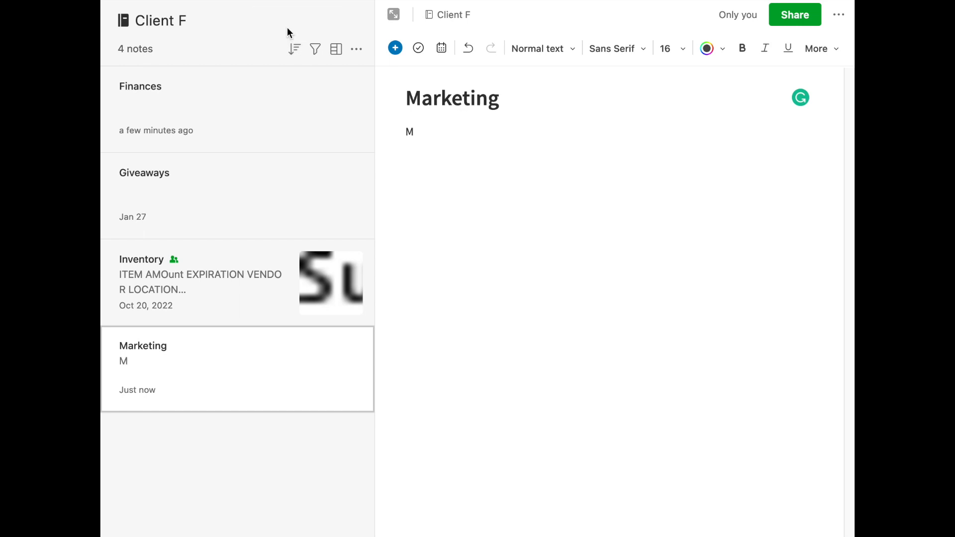
# Sort Client F's four notes by title, A to Z, then reopen the sort choices.
pyautogui.click(294, 49)
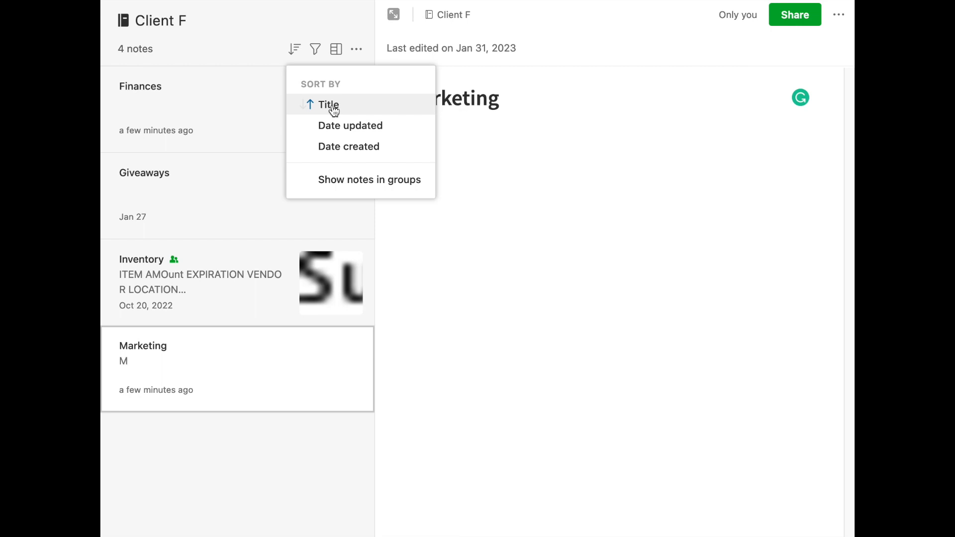
pyautogui.click(329, 104)
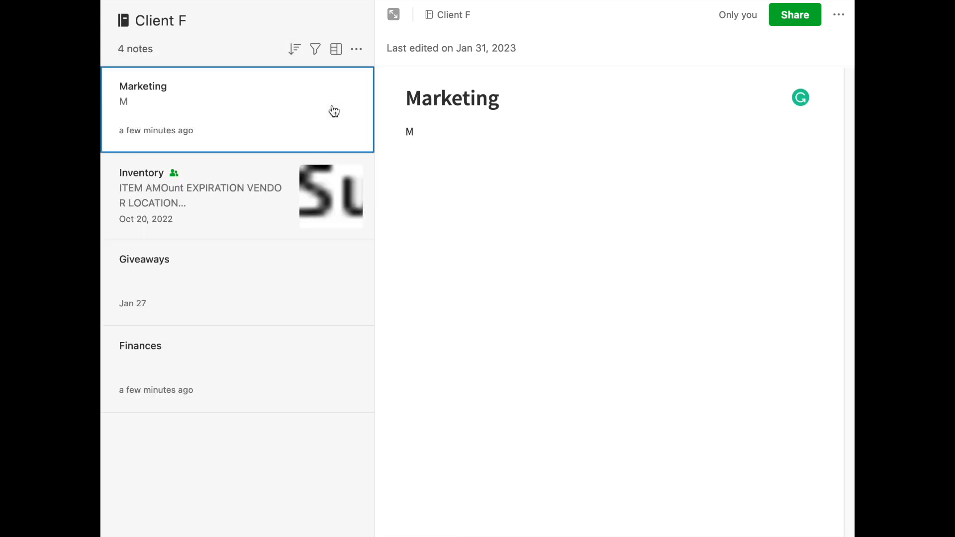
pyautogui.click(295, 49)
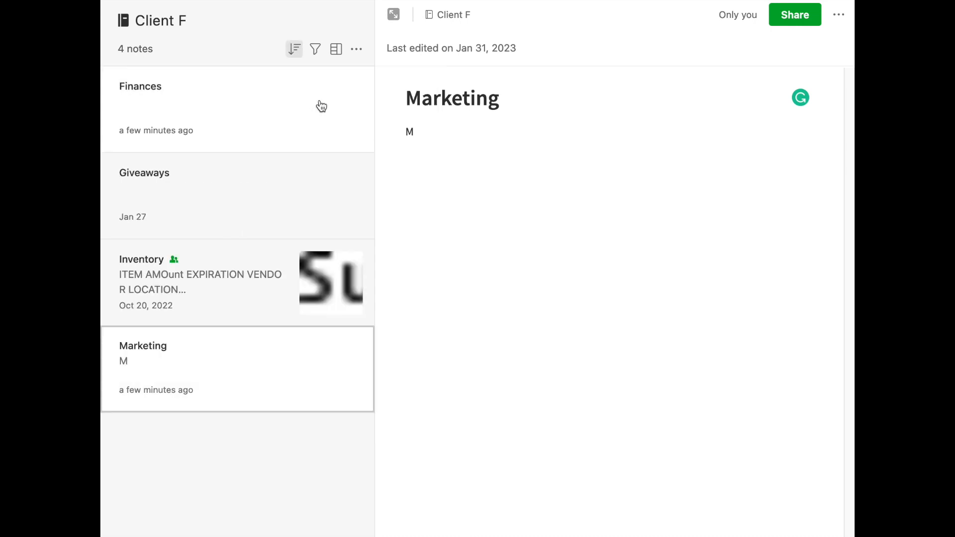
pyautogui.click(293, 49)
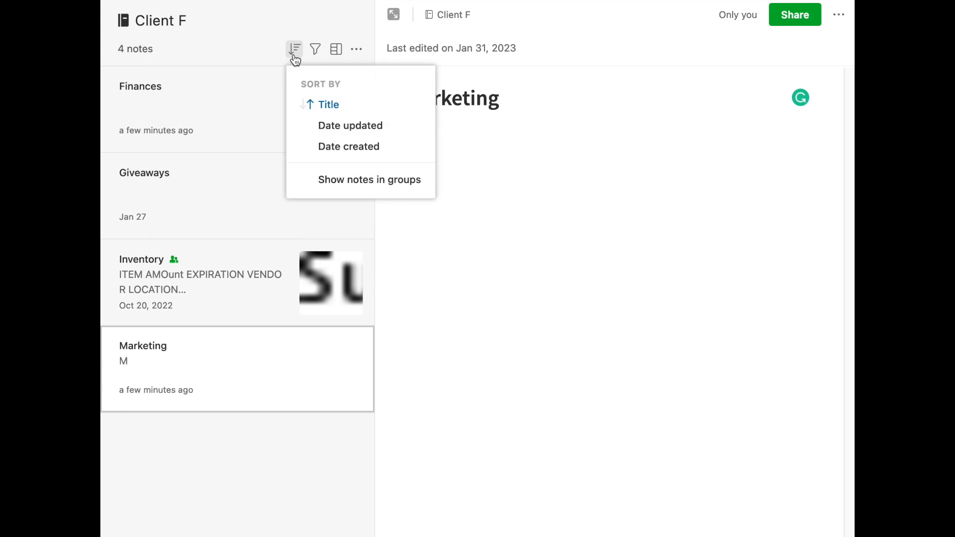
pyautogui.moveTo(350, 125)
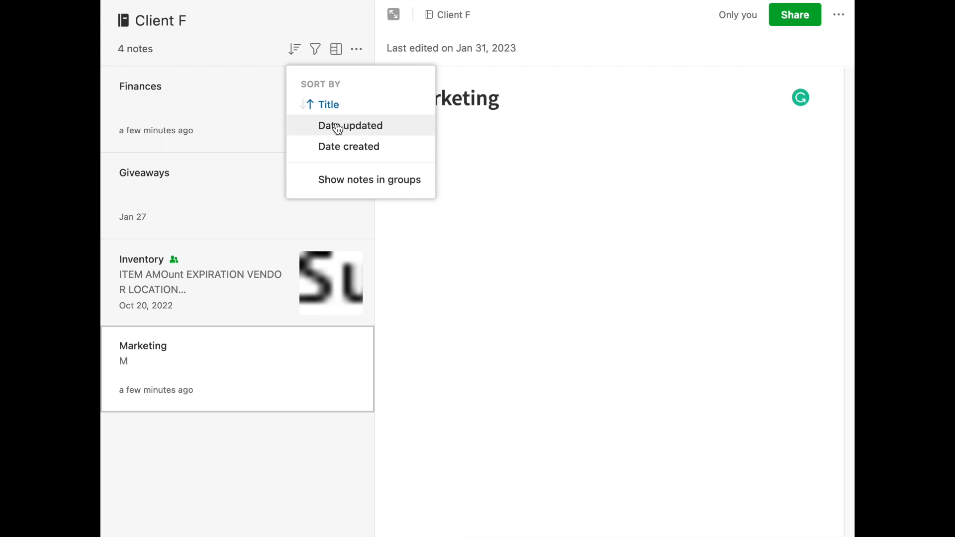
pyautogui.moveTo(336, 148)
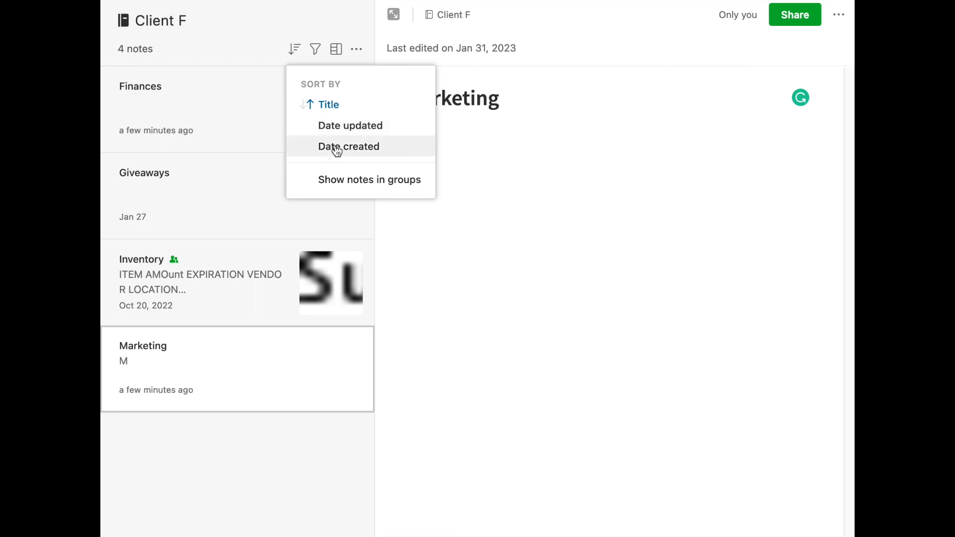
pyautogui.moveTo(247, 406)
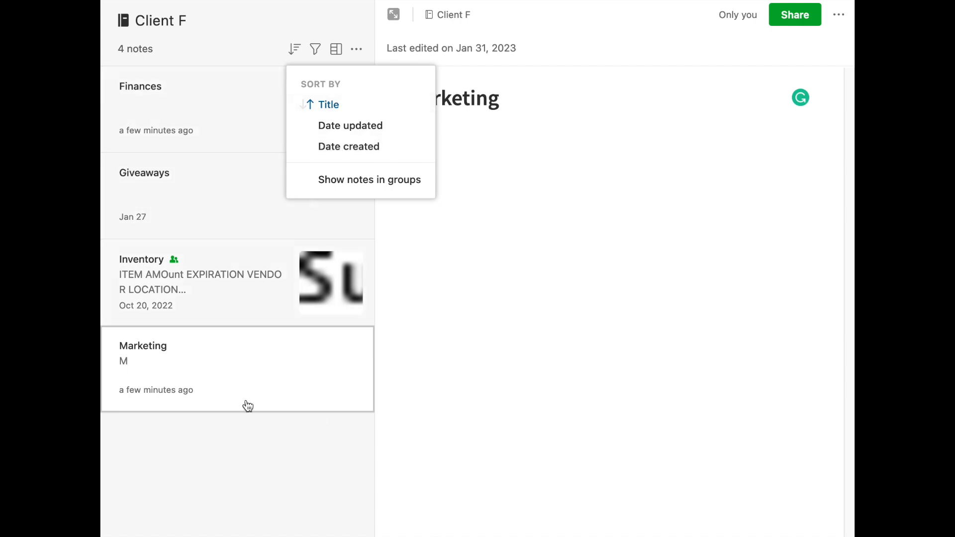
pyautogui.moveTo(189, 110)
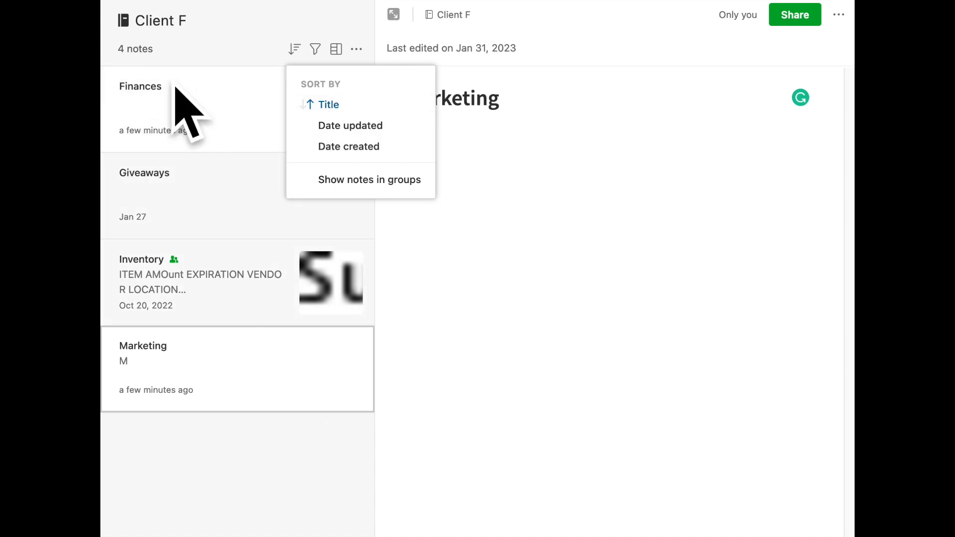
pyautogui.moveTo(562, 360)
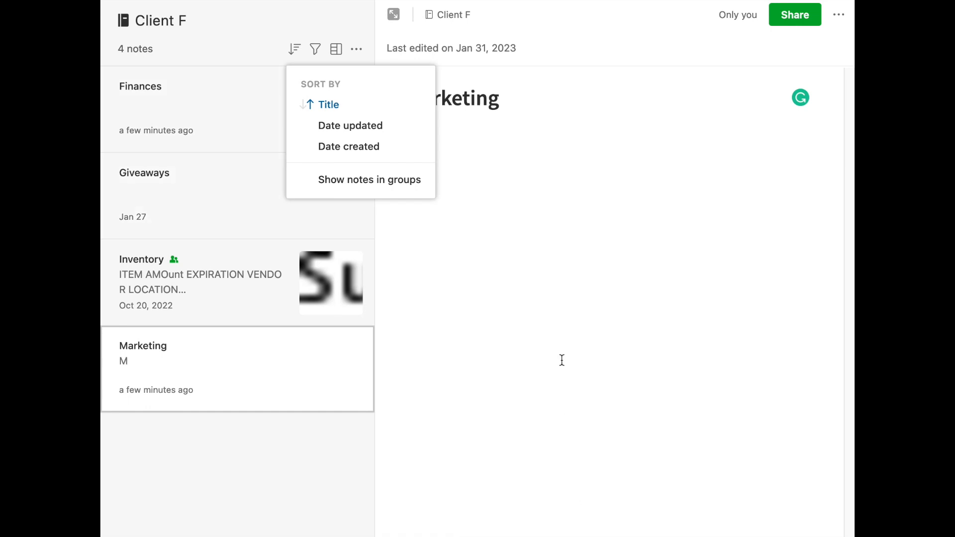
# Dismiss the sort menu, returning to the Marketing note.
pyautogui.click(558, 353)
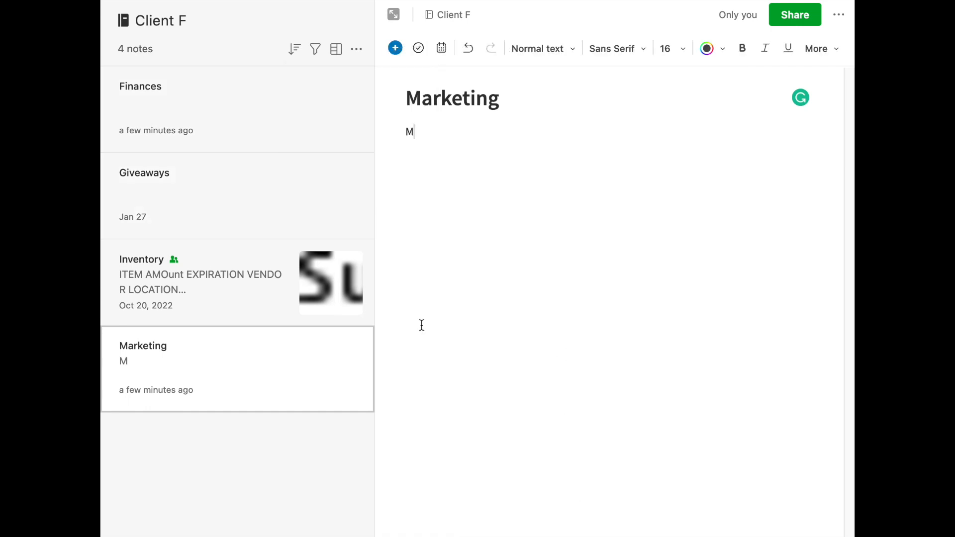
pyautogui.moveTo(260, 258)
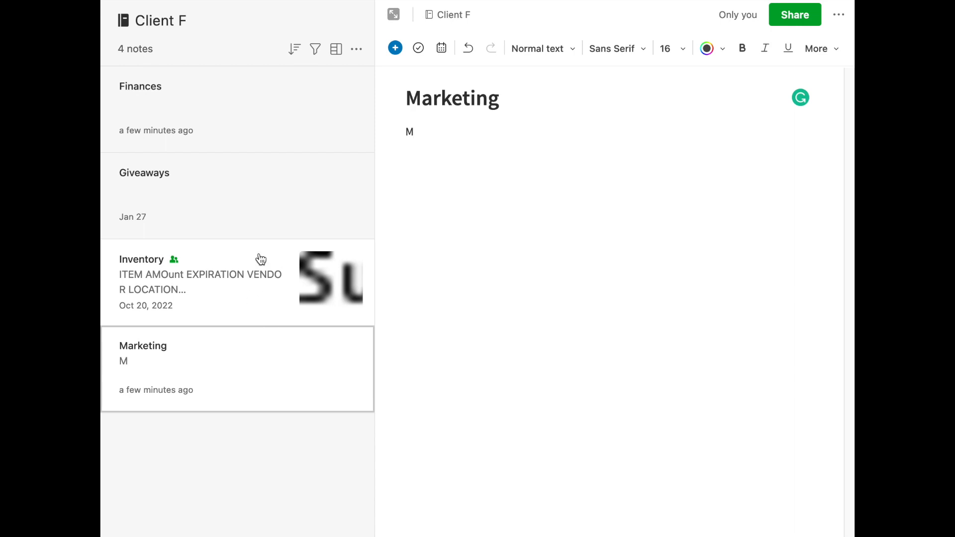
pyautogui.moveTo(220, 44)
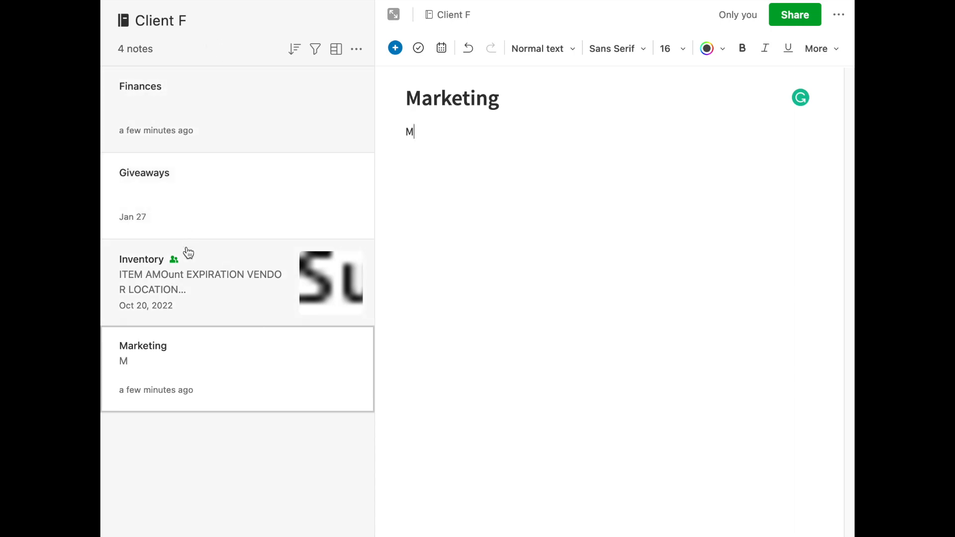
pyautogui.moveTo(190, 275)
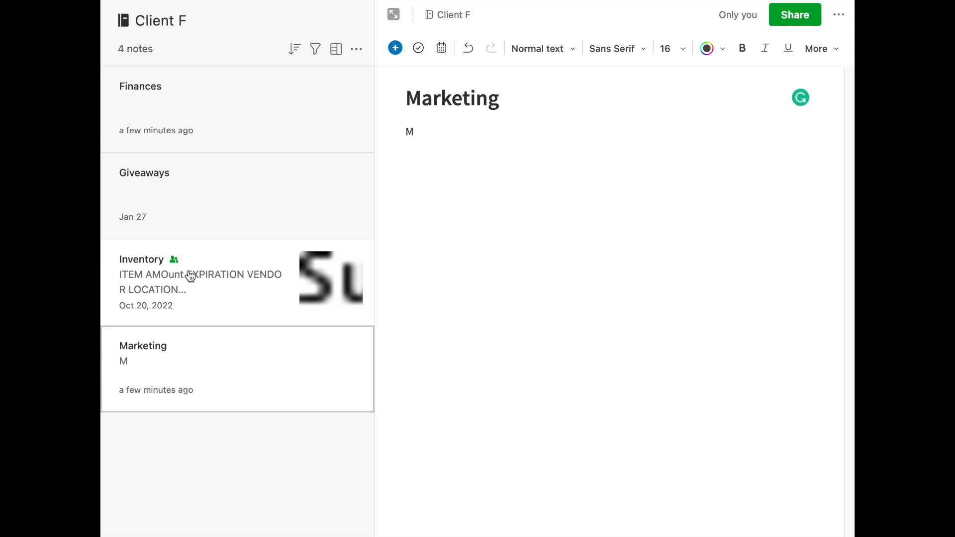
# Create a new Client F note titled '2023 0129 - Meeting with Joe'.
pyautogui.click(394, 48)
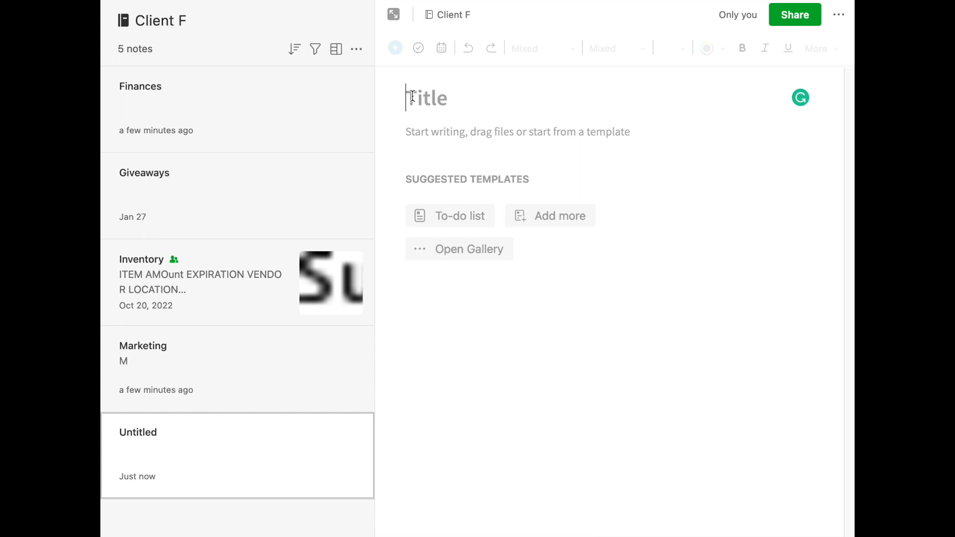
pyautogui.write('2023')
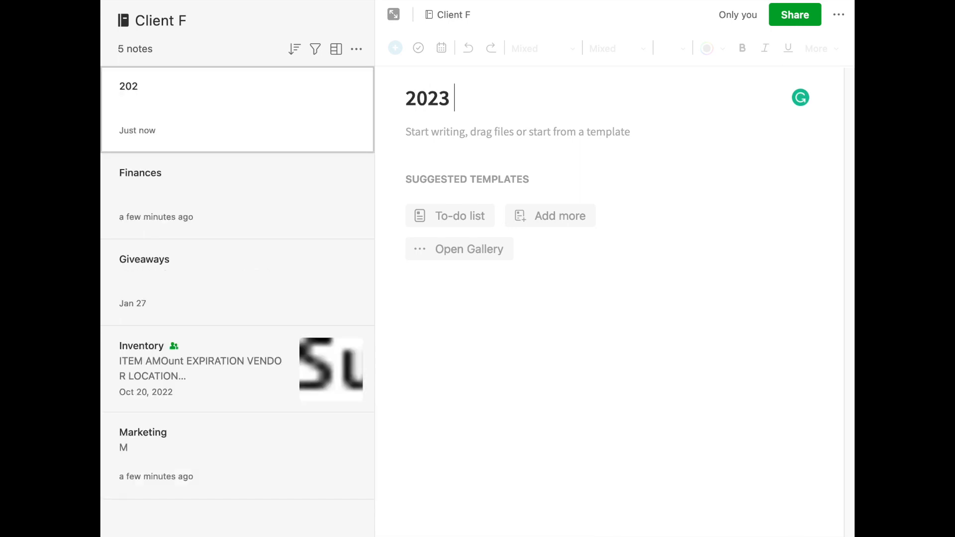
pyautogui.write('0129')
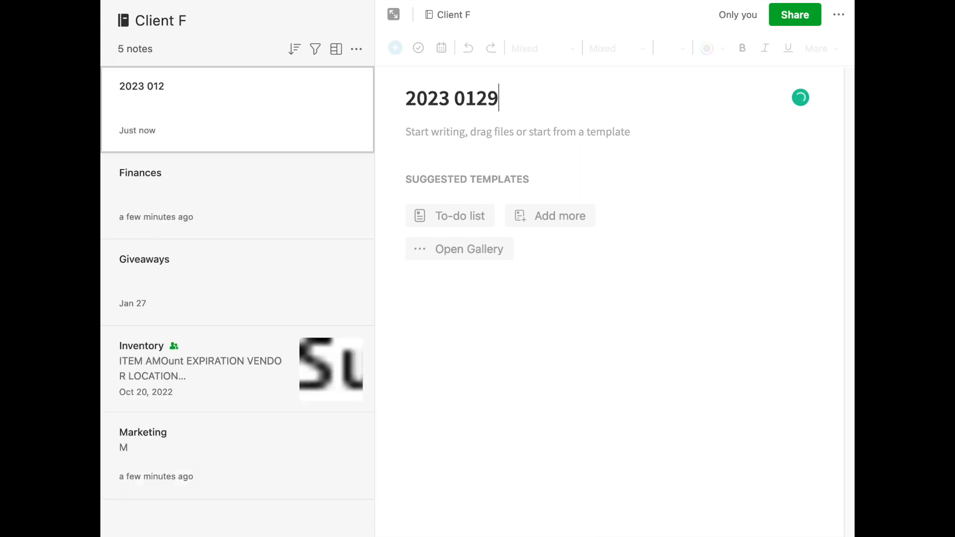
pyautogui.write('-')
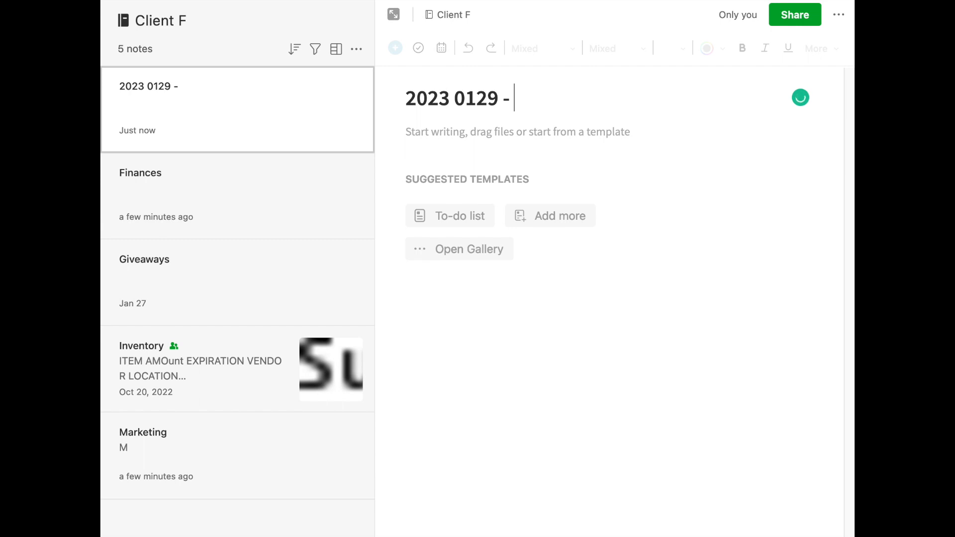
pyautogui.write('Mee')
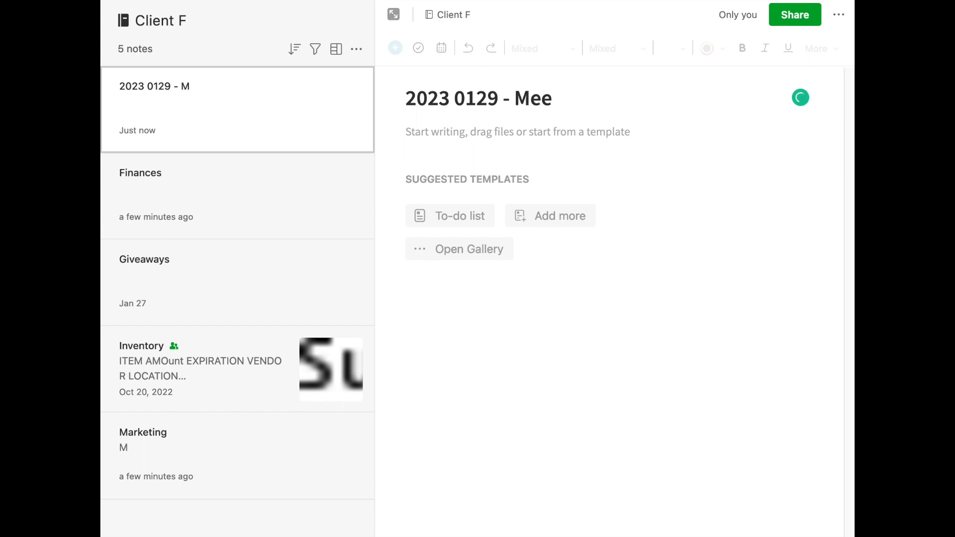
pyautogui.write('ting with Joe')
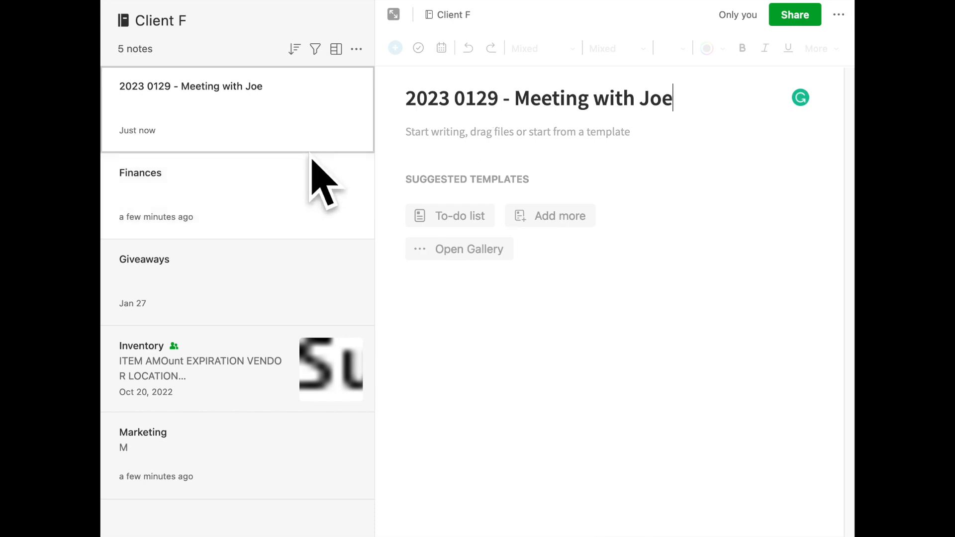
pyautogui.moveTo(272, 107)
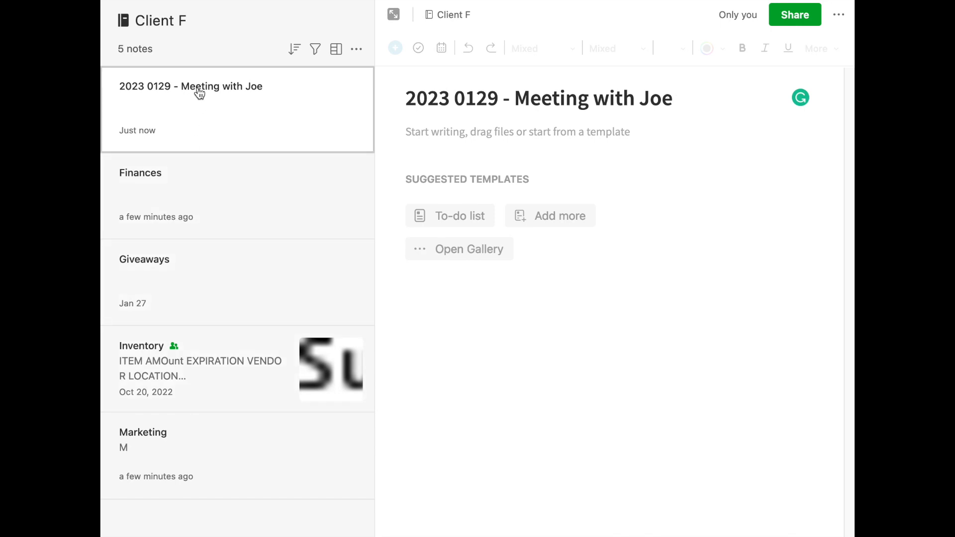
pyautogui.moveTo(208, 35)
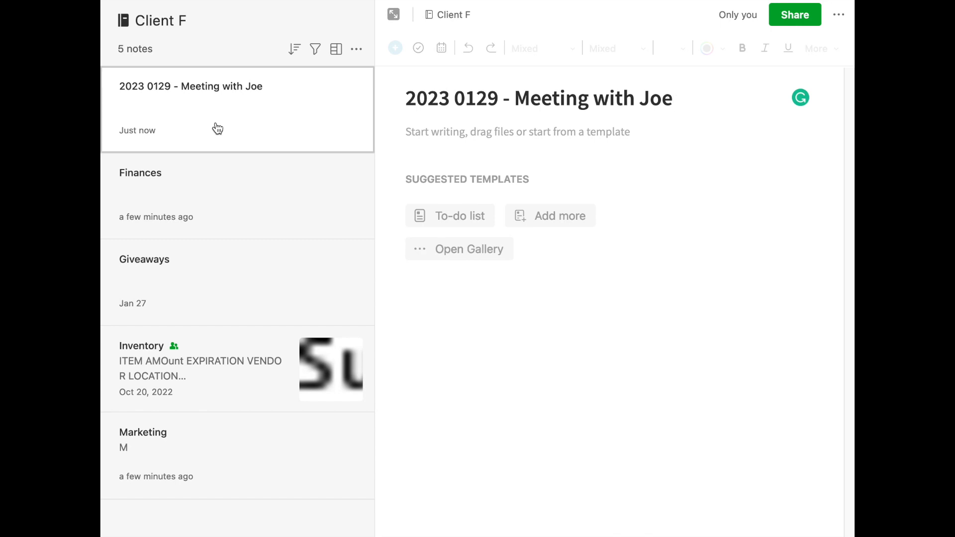
pyautogui.moveTo(214, 12)
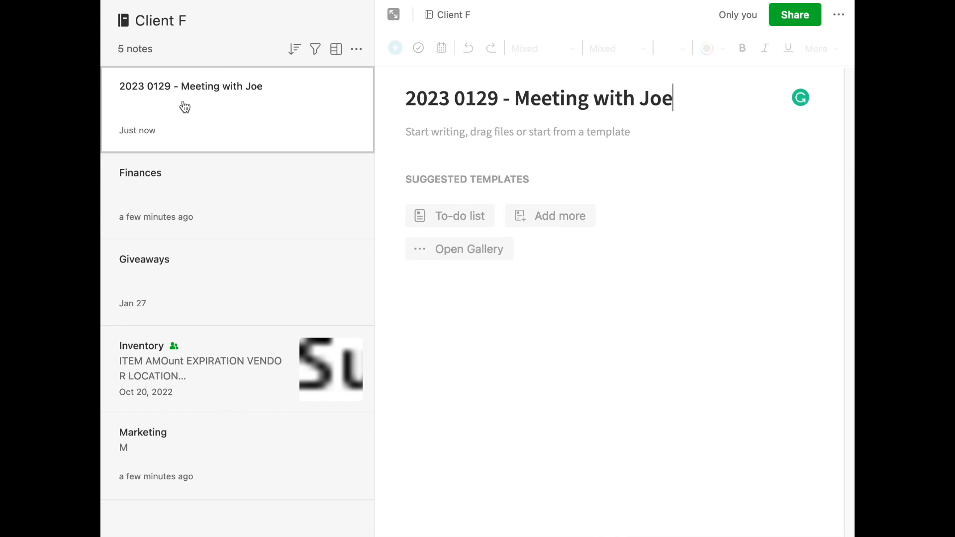
pyautogui.moveTo(459, 146)
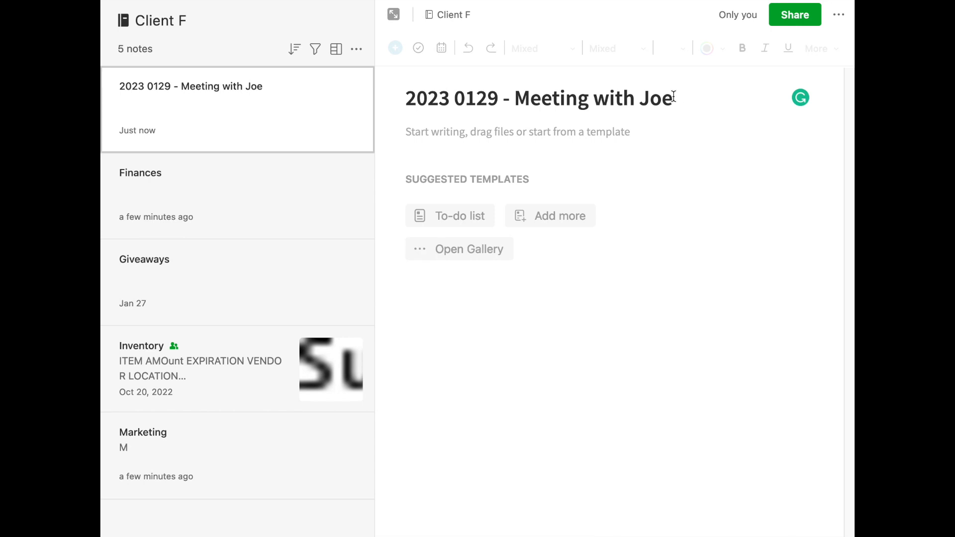
# Change the new note's title to '2023 0129 - Planning Meeting'.
pyautogui.press('Backspace')
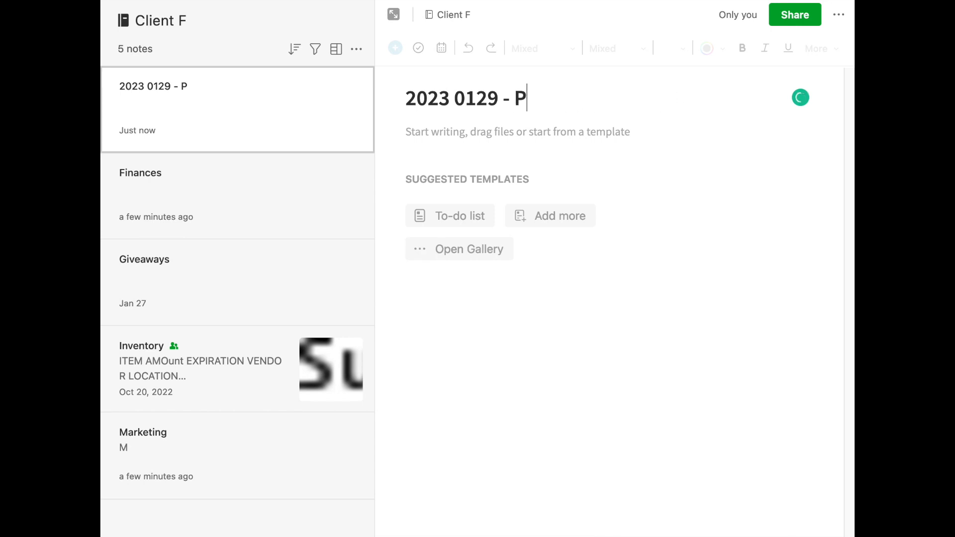
pyautogui.write('lanning Mee')
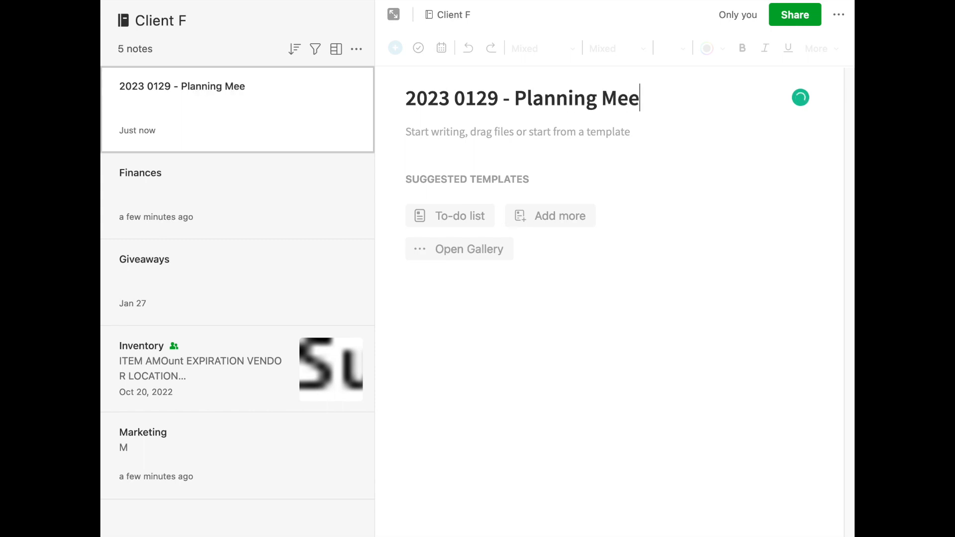
pyautogui.write('ting')
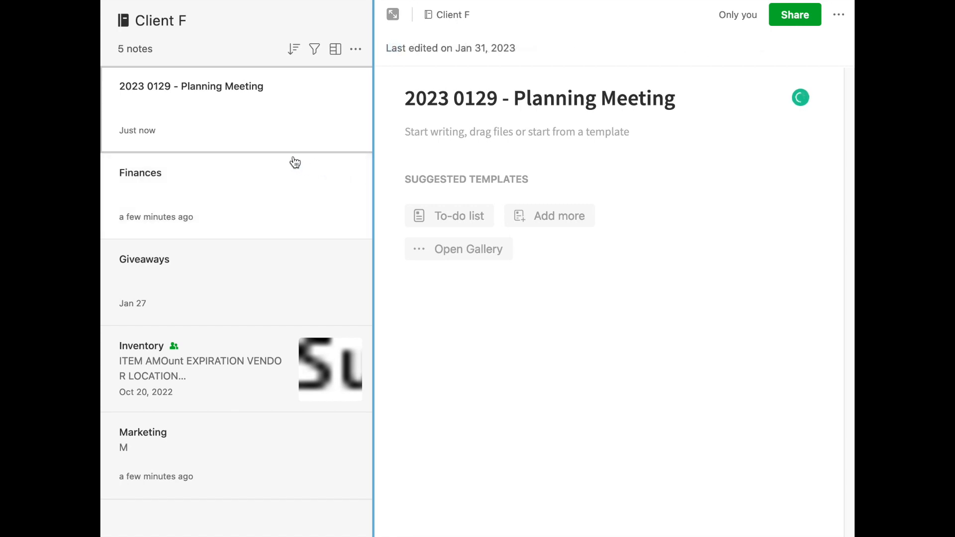
pyautogui.moveTo(432, 122)
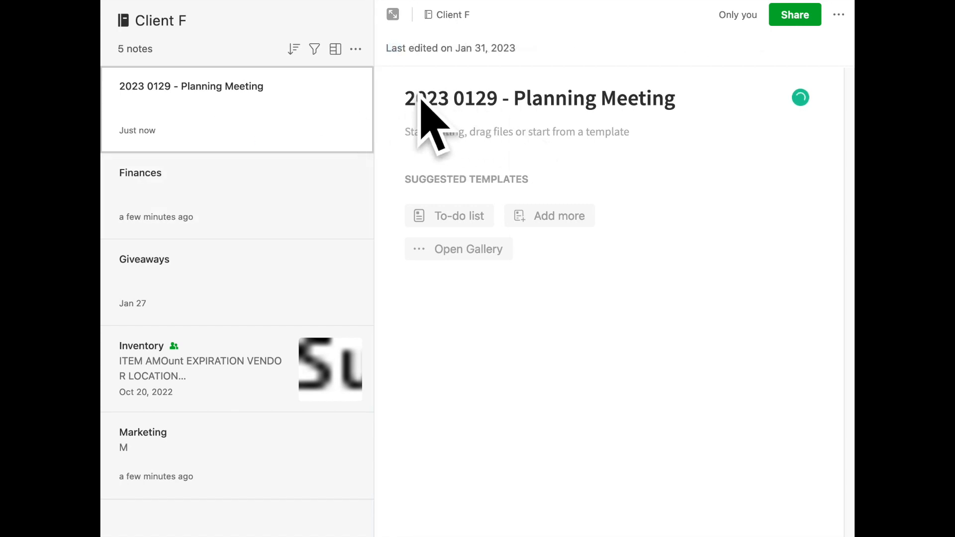
pyautogui.moveTo(224, 150)
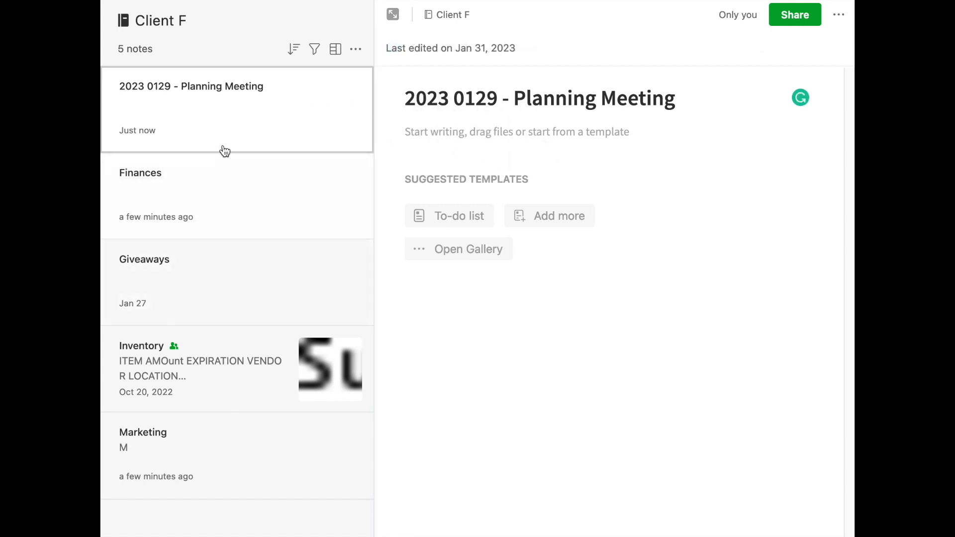
pyautogui.moveTo(225, 129)
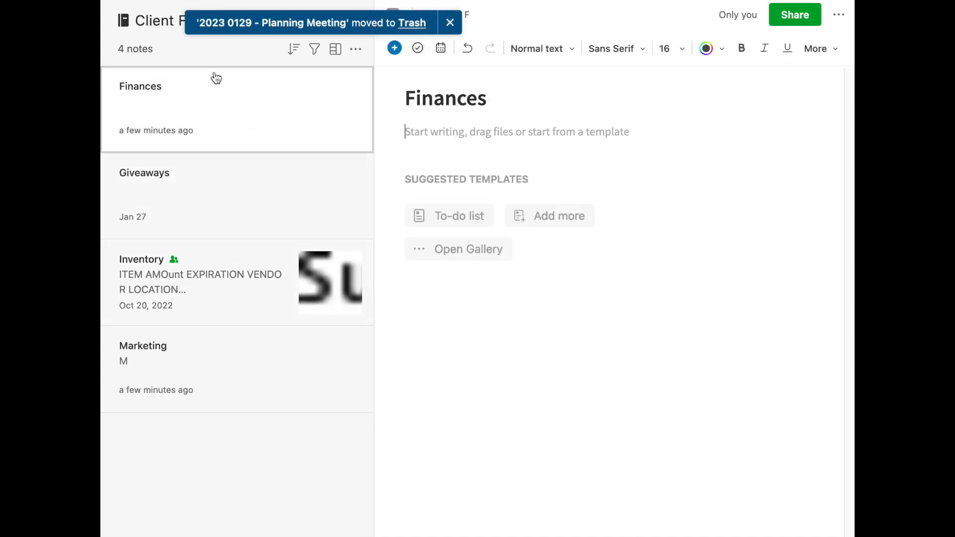
# Move the '2023 0129 - Planning Meeting' note to Trash.
pyautogui.click(450, 23)
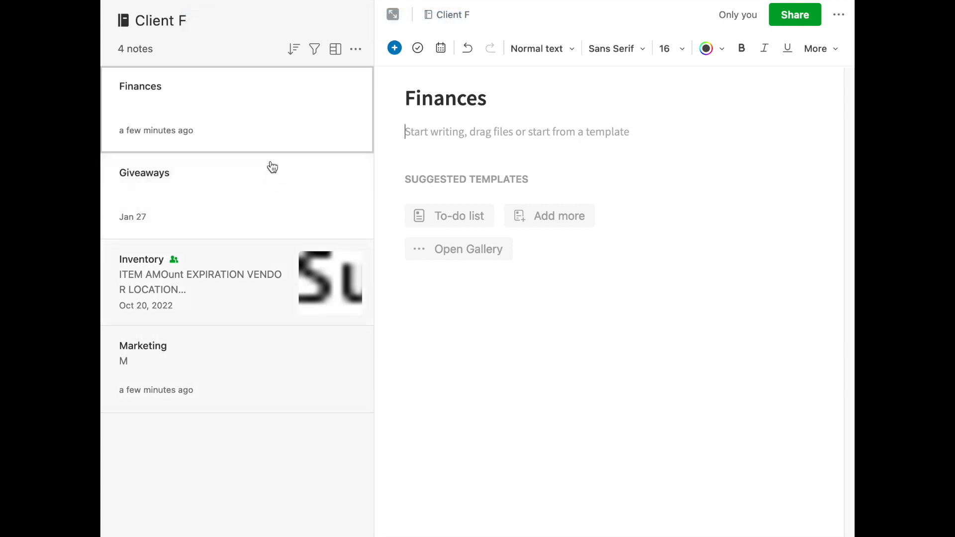
pyautogui.moveTo(208, 438)
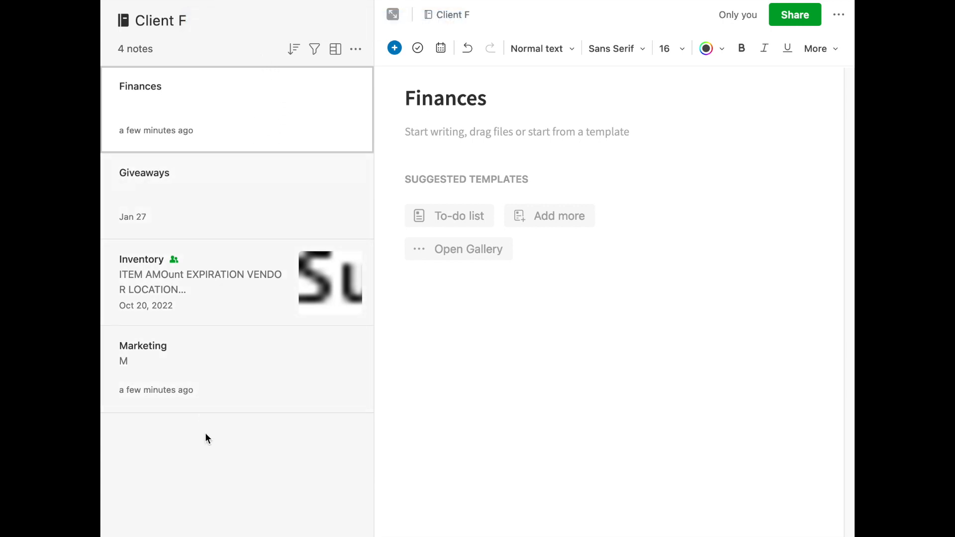
pyautogui.moveTo(255, 279)
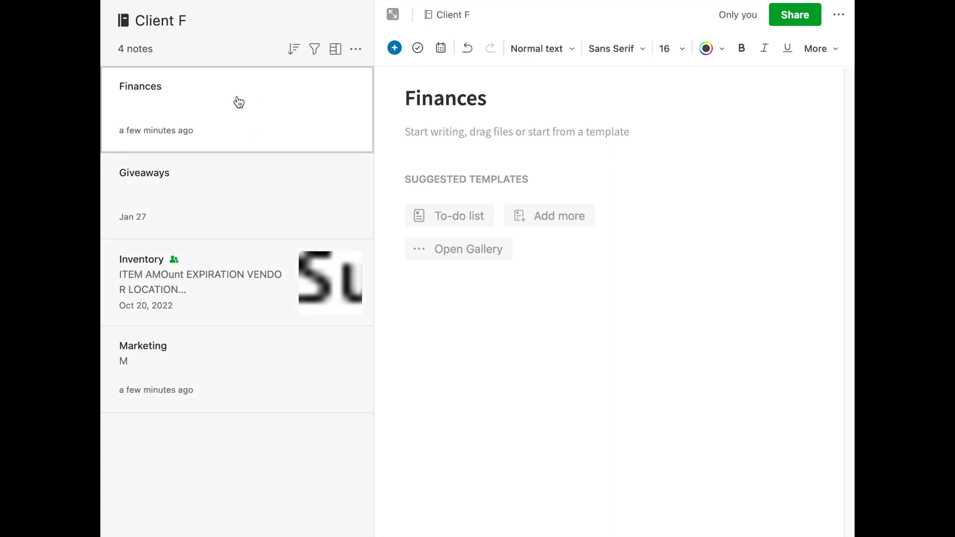
pyautogui.moveTo(204, 97)
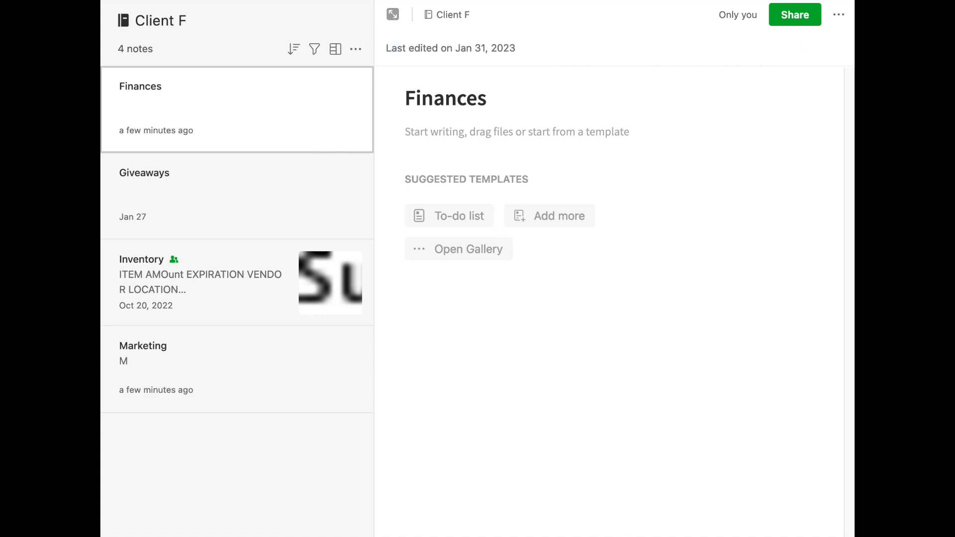
# Add a new Client F note titled 'Apple Computer'.
pyautogui.click(394, 48)
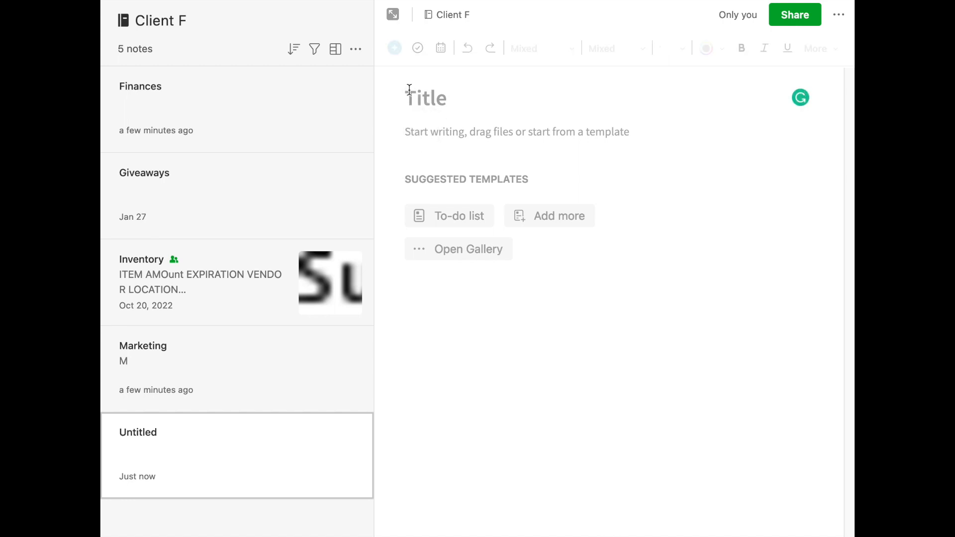
pyautogui.write('Apple')
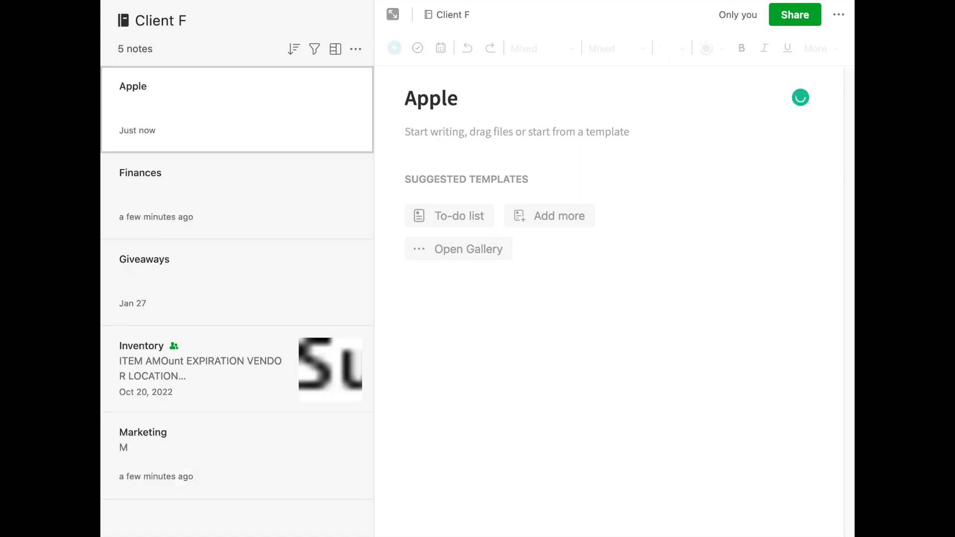
pyautogui.write('Computer')
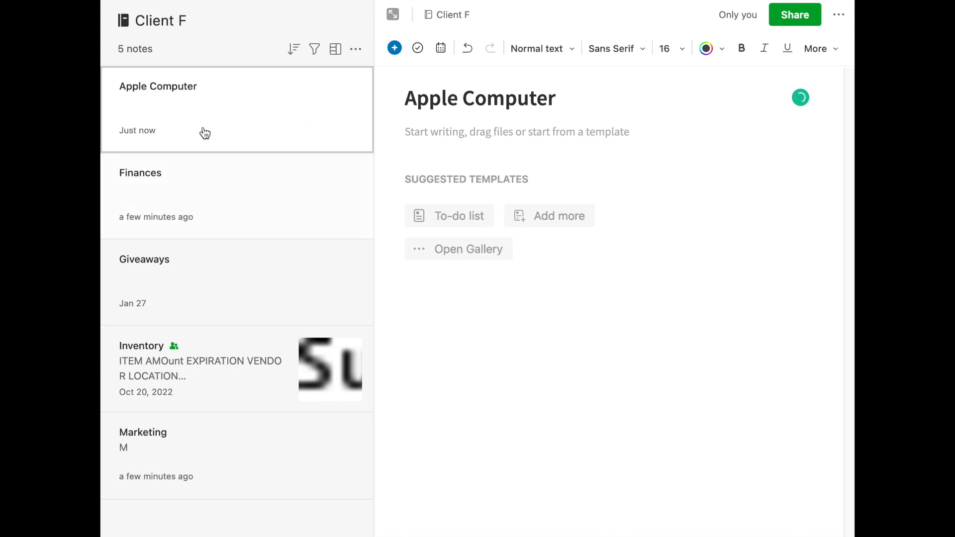
pyautogui.moveTo(199, 420)
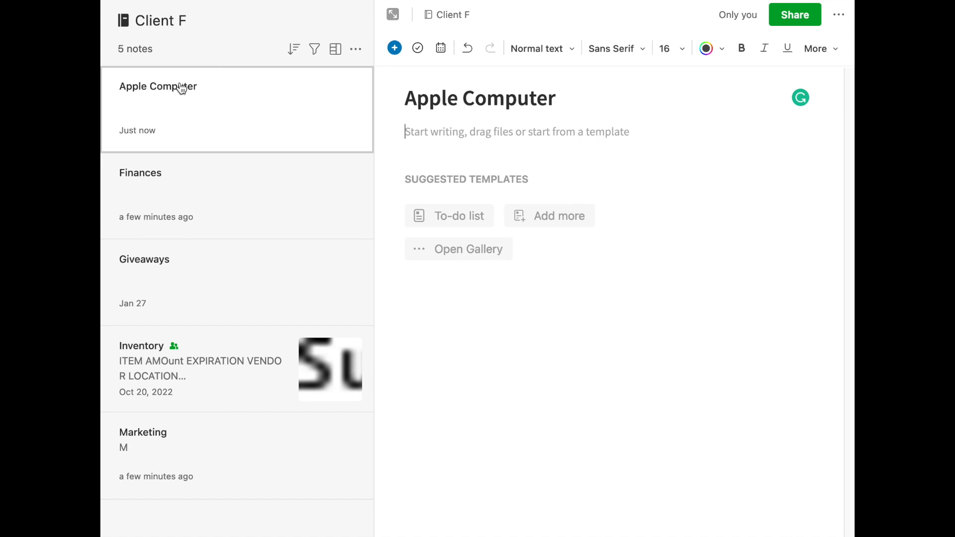
pyautogui.moveTo(216, 183)
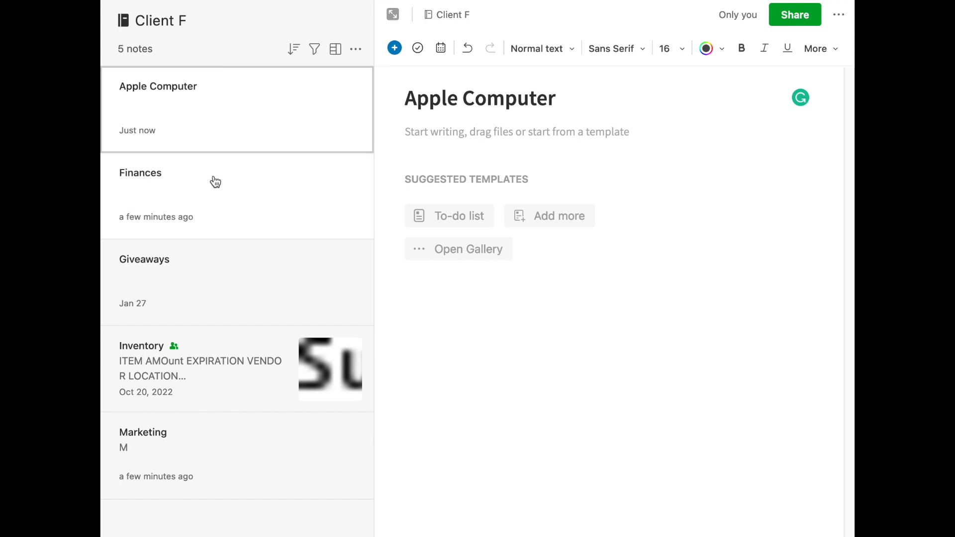
pyautogui.moveTo(209, 89)
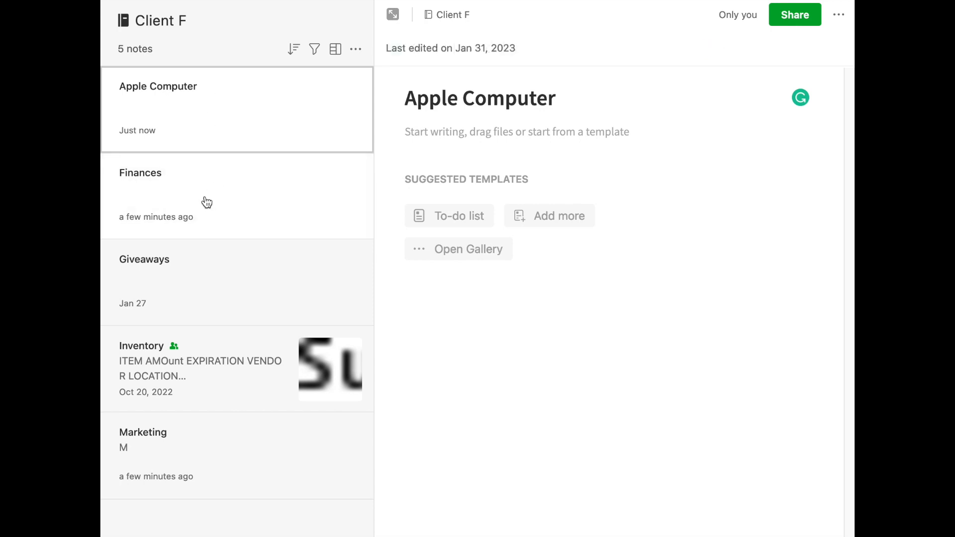
# Prefix the Finances note title with an asterisk, making it '* Finances'.
pyautogui.click(207, 195)
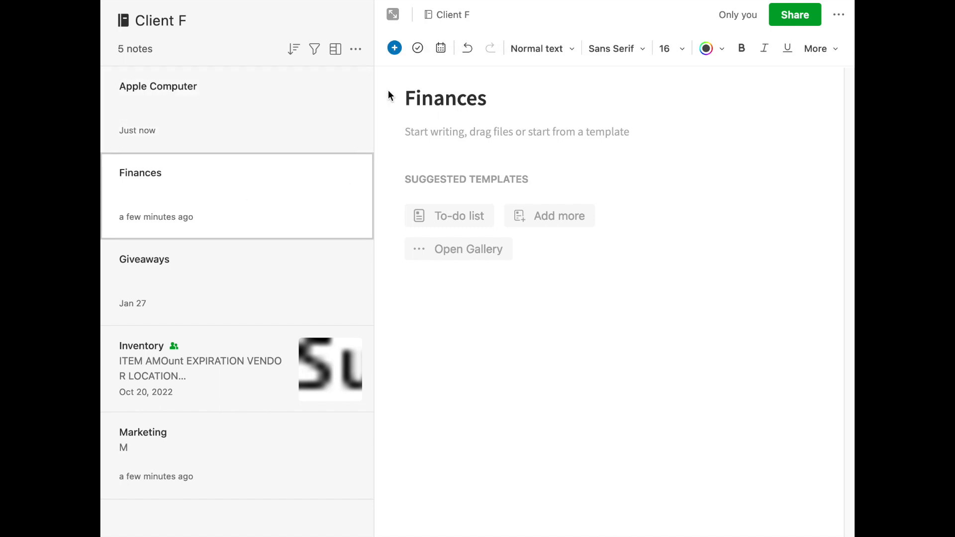
pyautogui.click(406, 98)
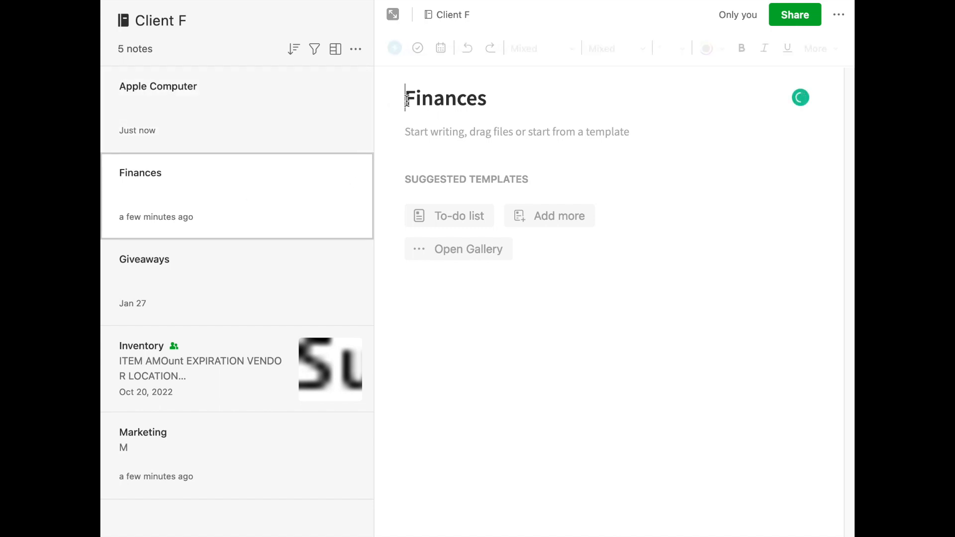
pyautogui.write('*')
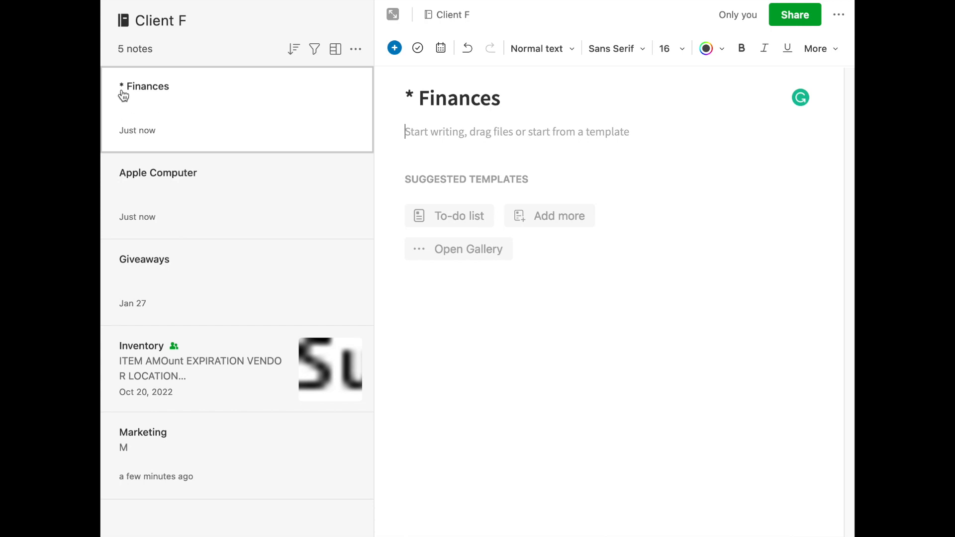
pyautogui.moveTo(147, 133)
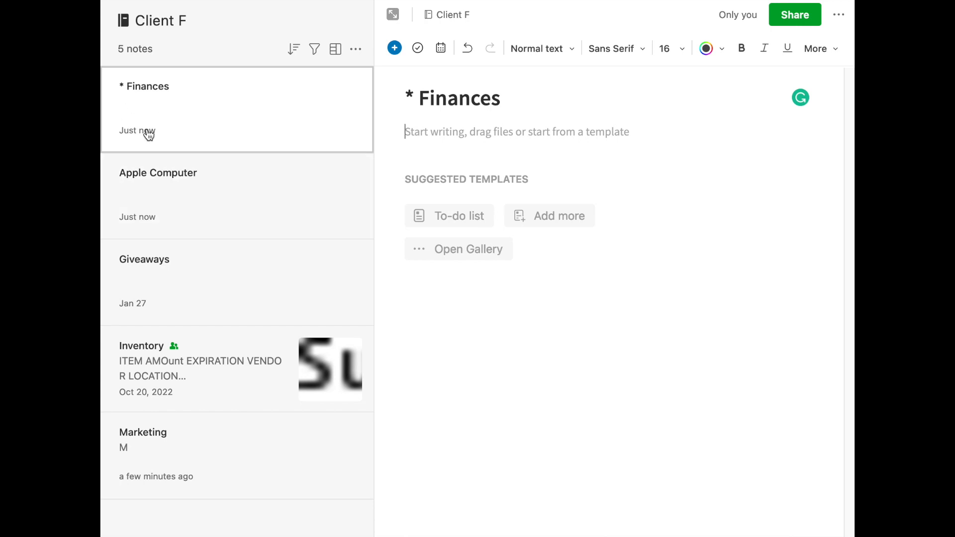
pyautogui.moveTo(169, 135)
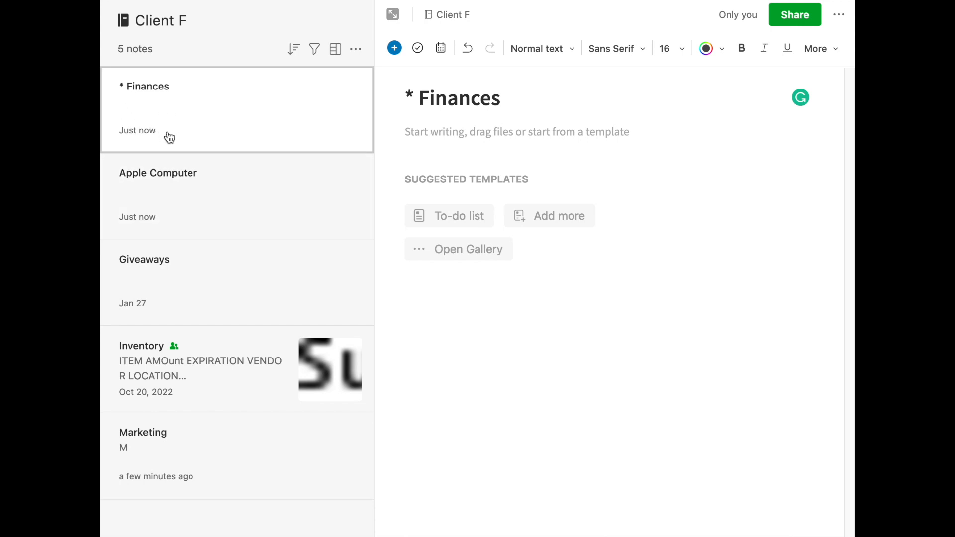
pyautogui.moveTo(198, 131)
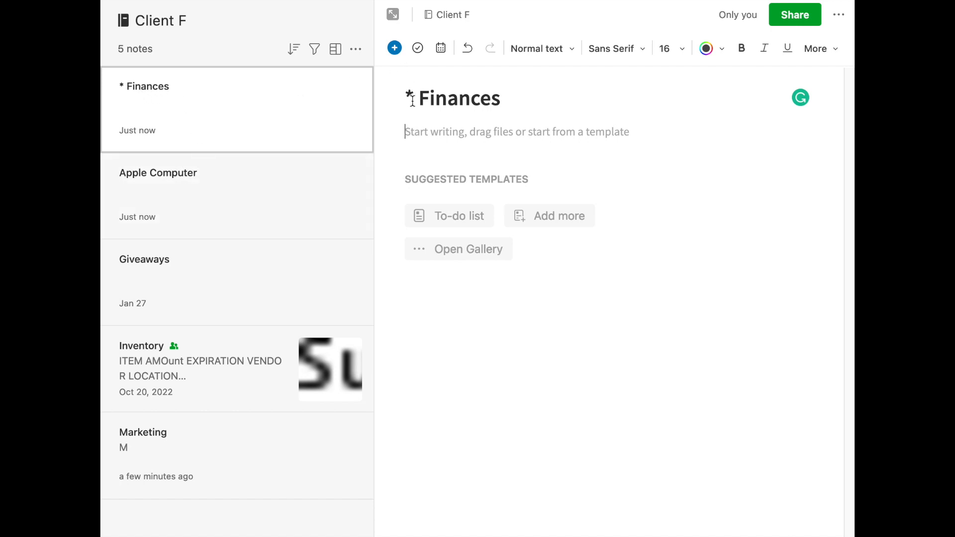
# Replace the asterisk with '02', giving '02 Finances' and '02 Apple Computer'.
pyautogui.click(420, 98)
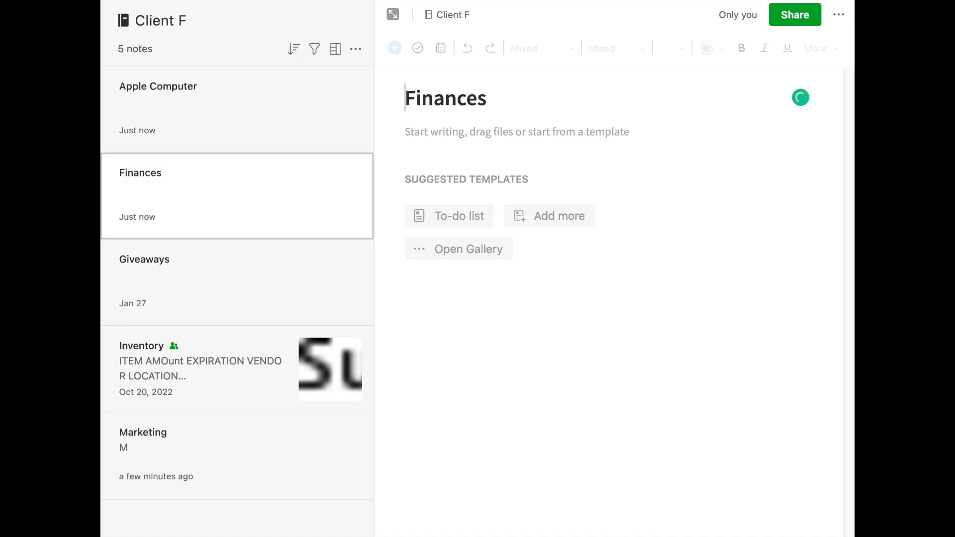
pyautogui.write('02')
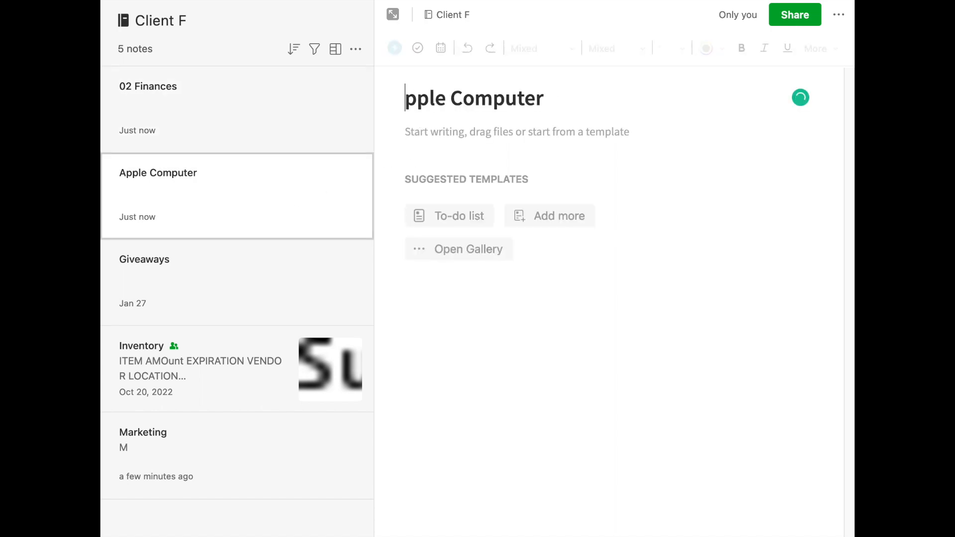
pyautogui.write('02 A')
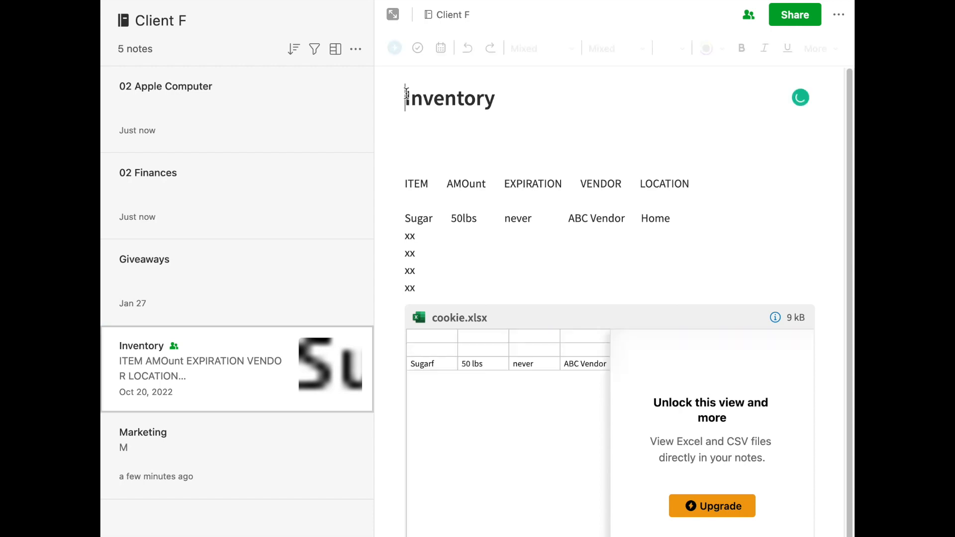
# Retitle the Inventory note '01 Inventory'.
pyautogui.write('01')
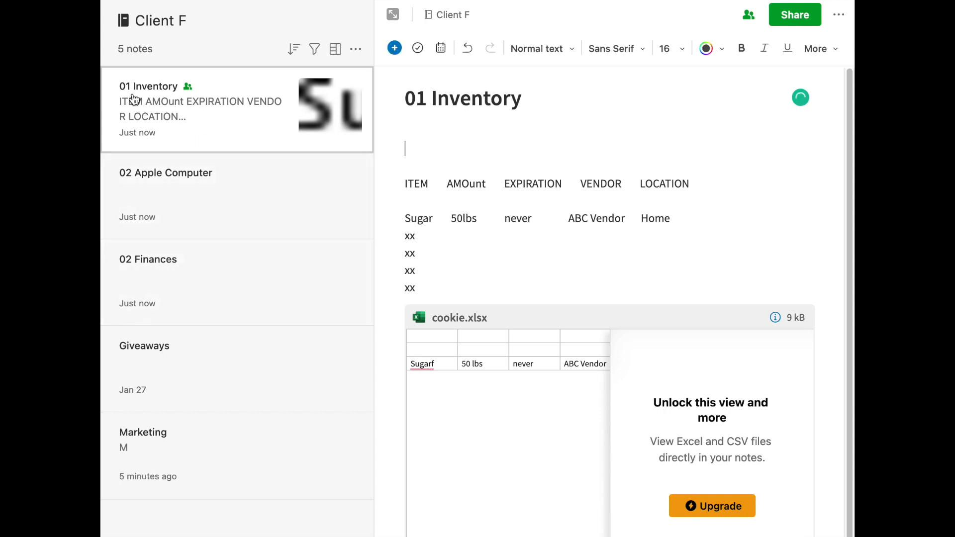
pyautogui.moveTo(155, 309)
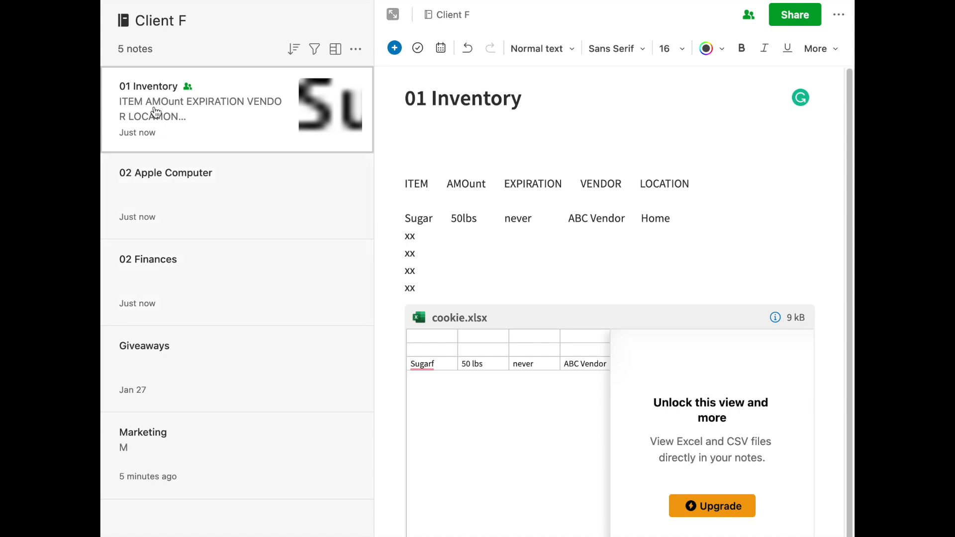
pyautogui.moveTo(378, 88)
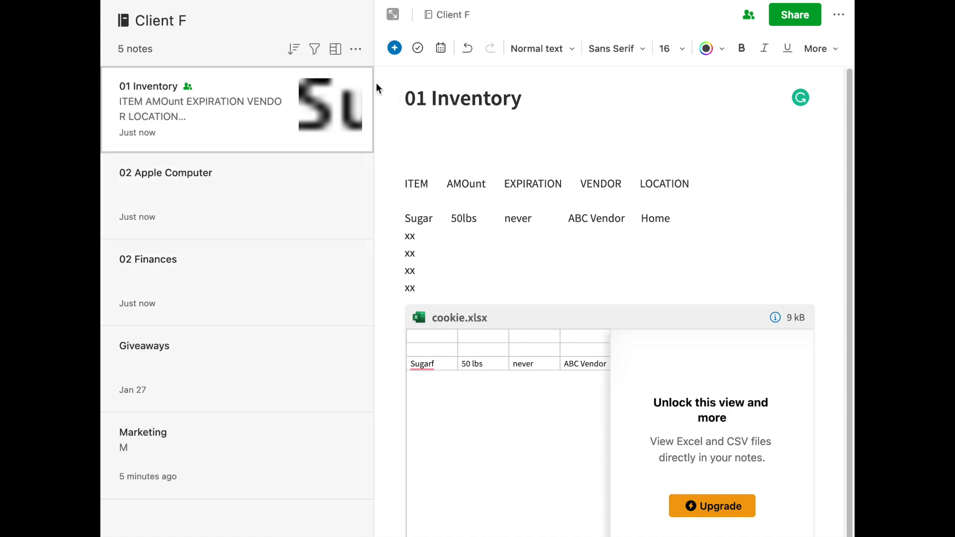
pyautogui.moveTo(220, 140)
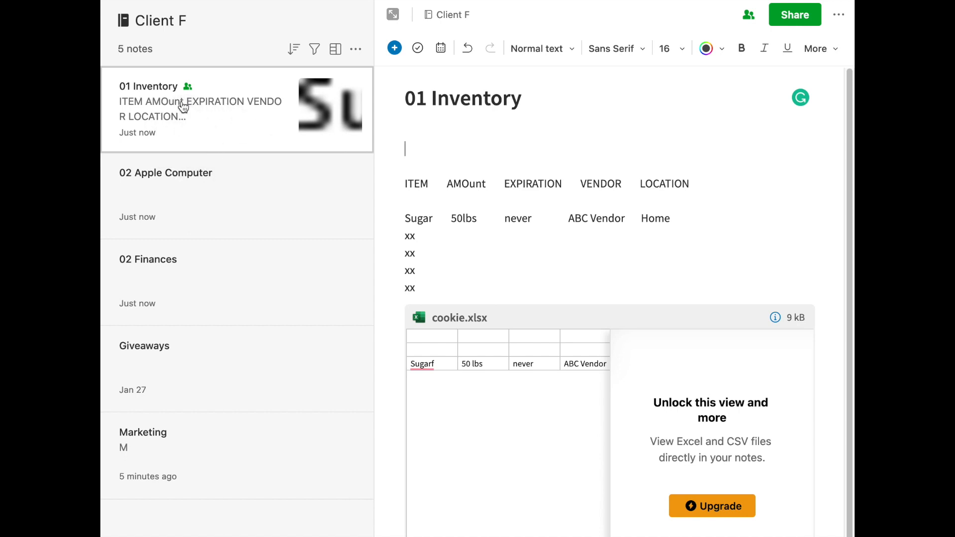
pyautogui.moveTo(192, 303)
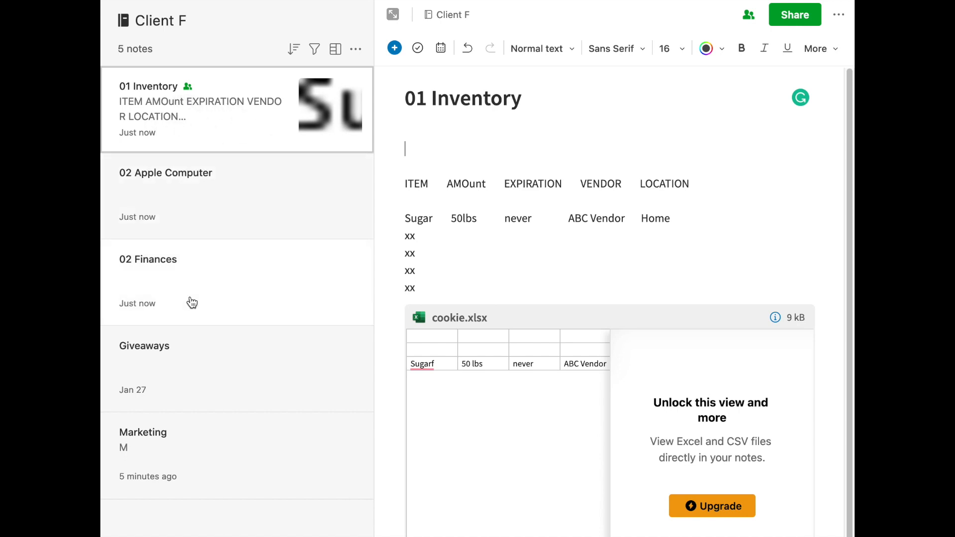
pyautogui.moveTo(195, 273)
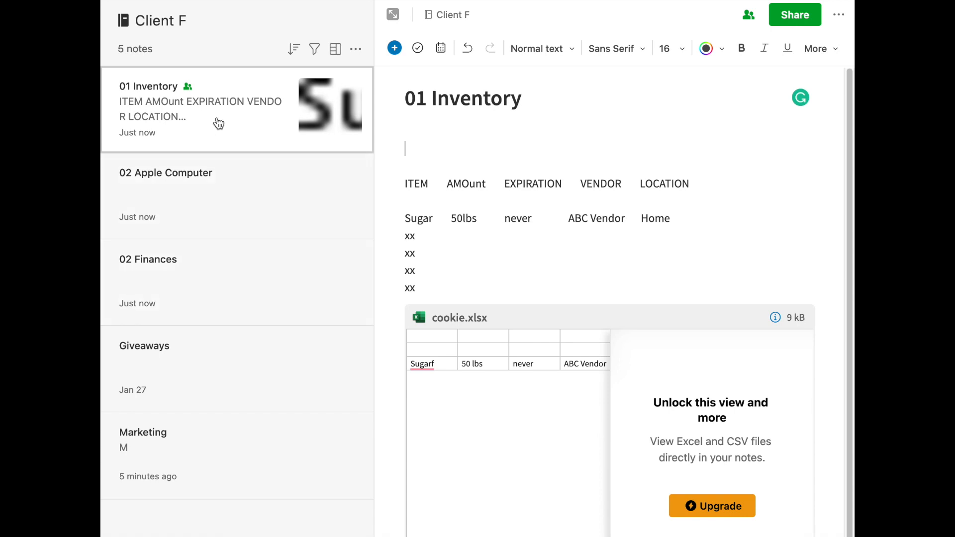
pyautogui.moveTo(198, 400)
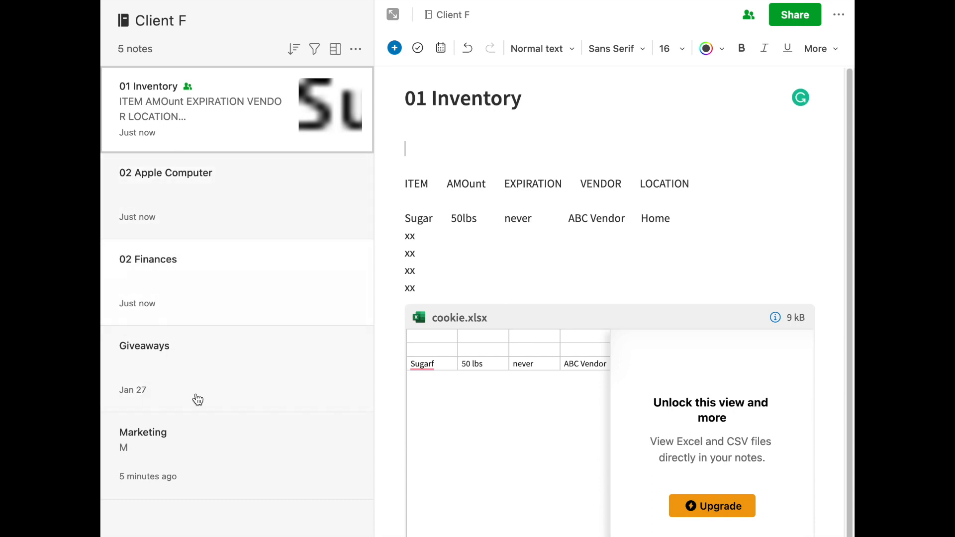
pyautogui.moveTo(202, 230)
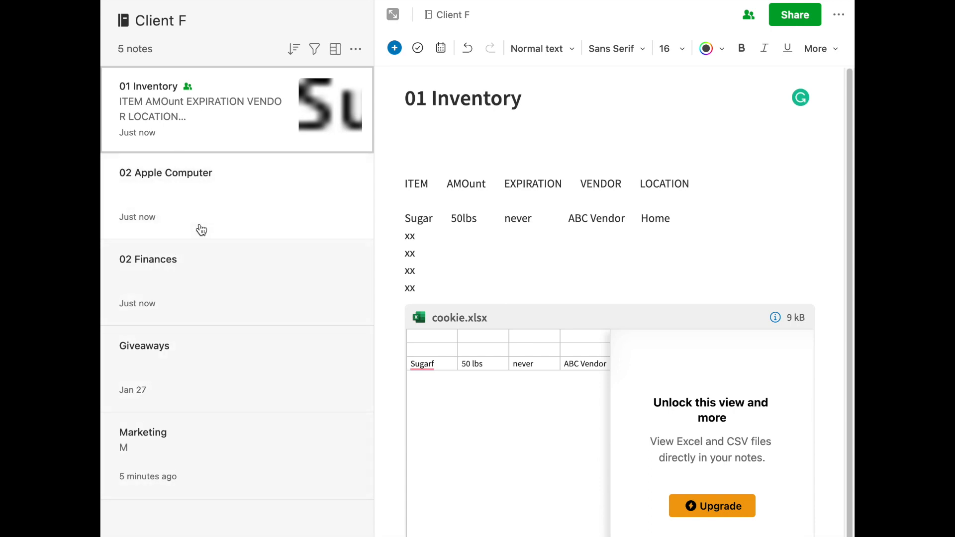